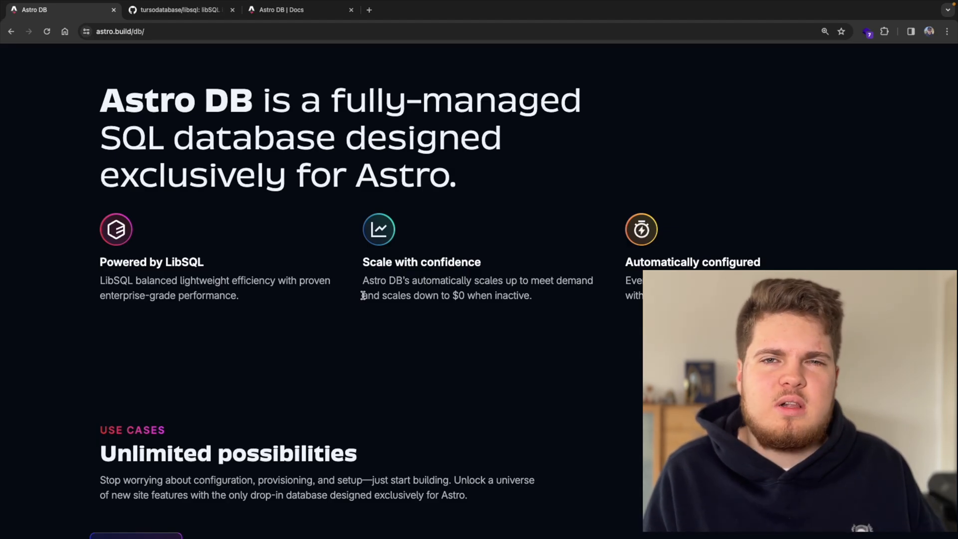
Step: Scroll to the Use Cases section with the Comments, Blog, Forms, Feedback and Auth tabs
left_click(177, 10)
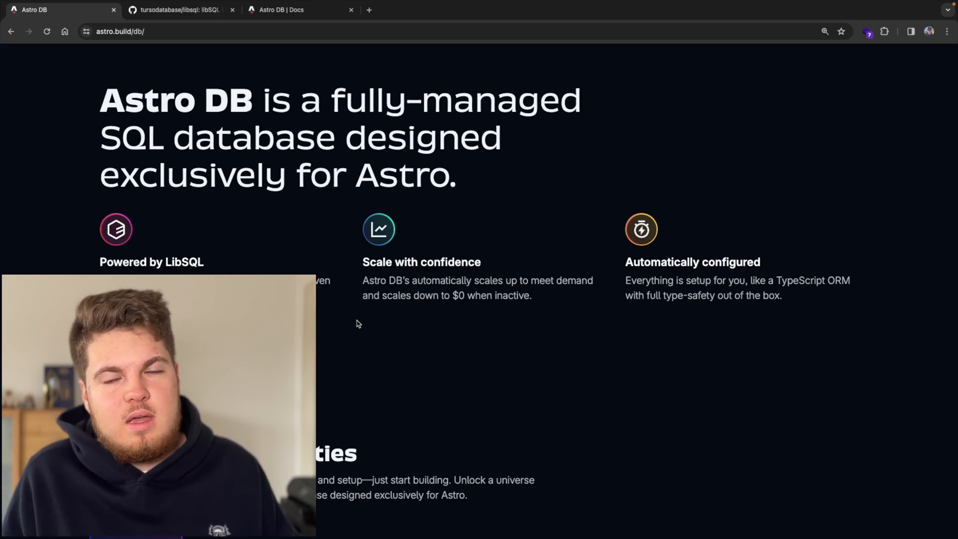
scroll("down", 3)
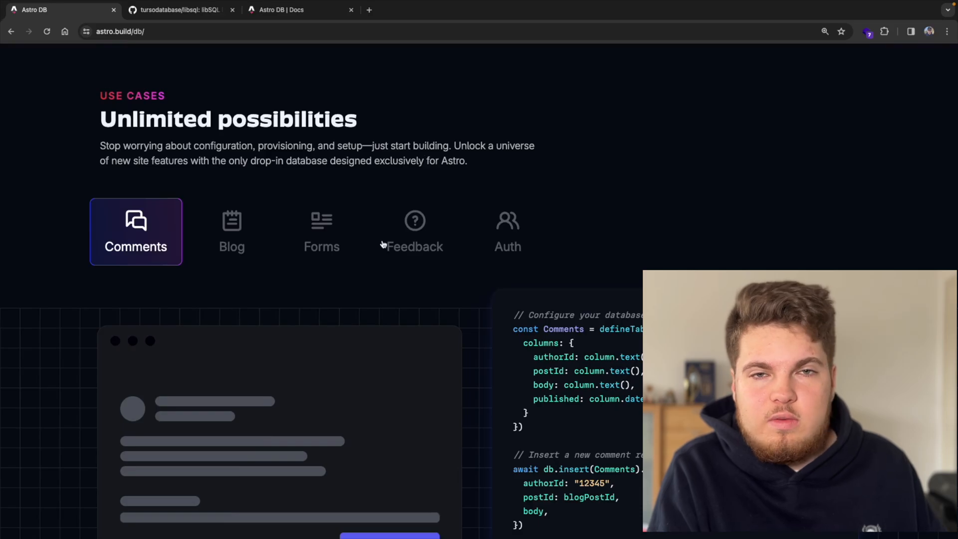
Step: Scroll to the features grid showing SQL, TypeScript ORM, zero lock-in and global distribution cards
scroll("down", 3)
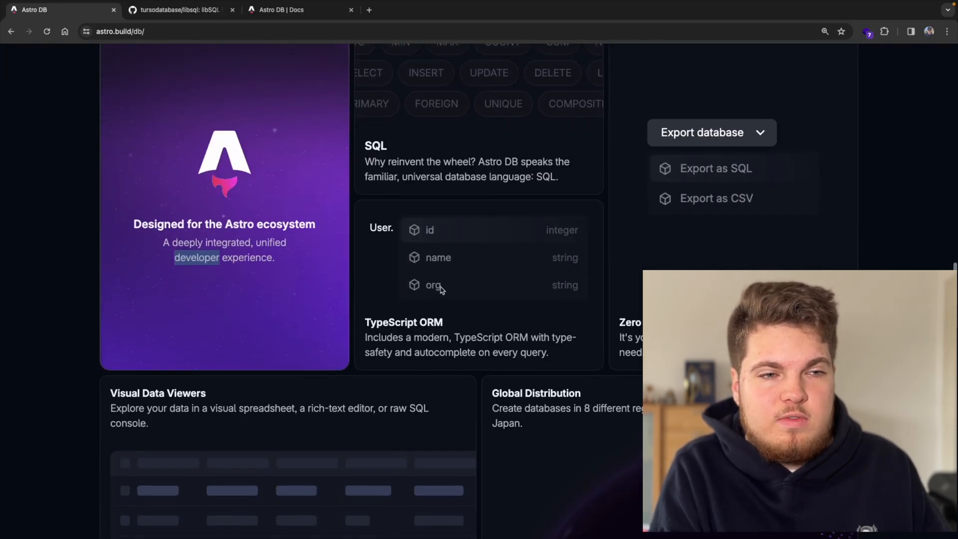
scroll("down", 3)
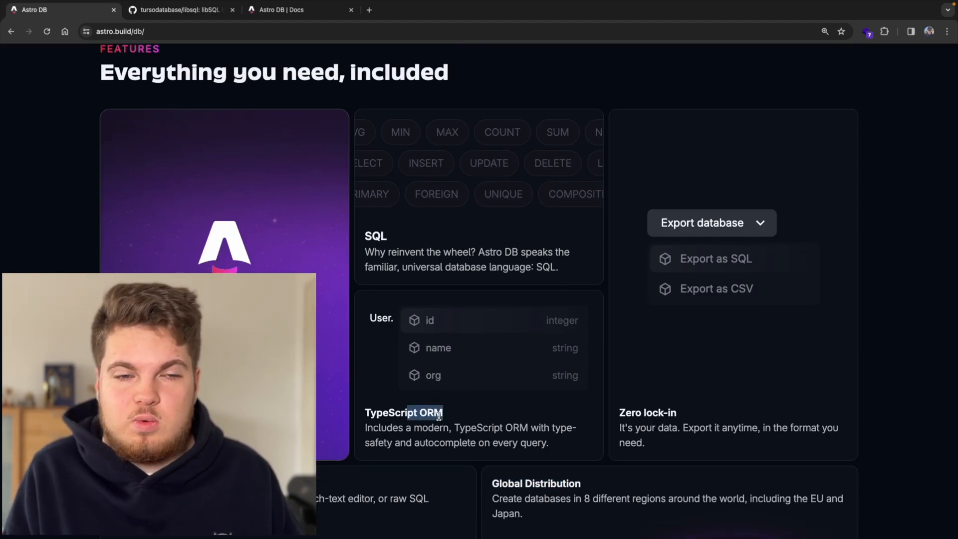
scroll("down", 3)
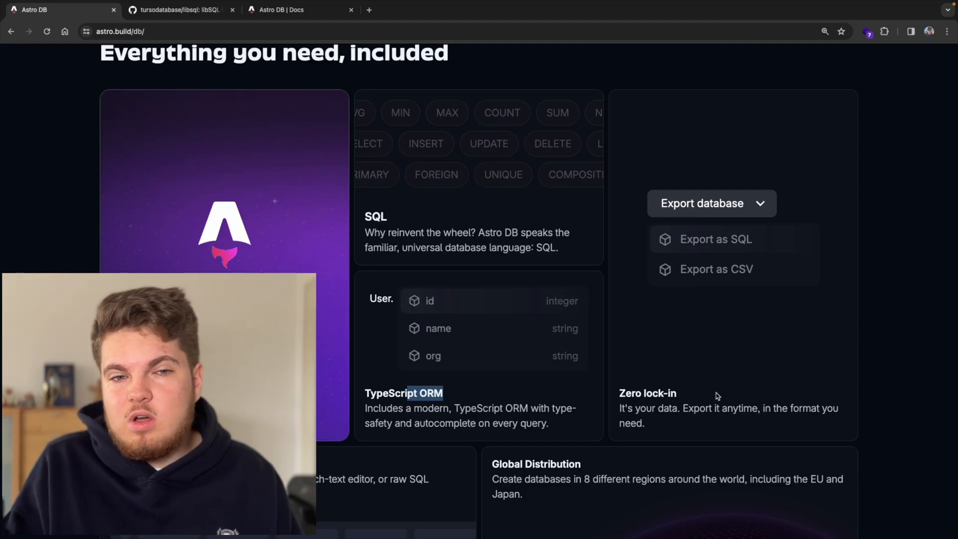
Step: Scroll to the Pricing section and settle on the $0/month Base Plan card
scroll("down", 3)
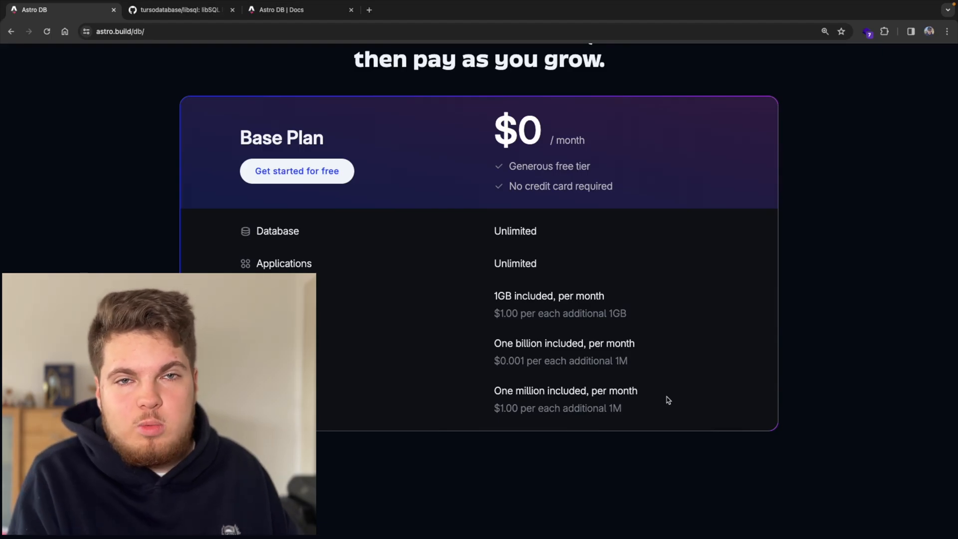
scroll("up", 3)
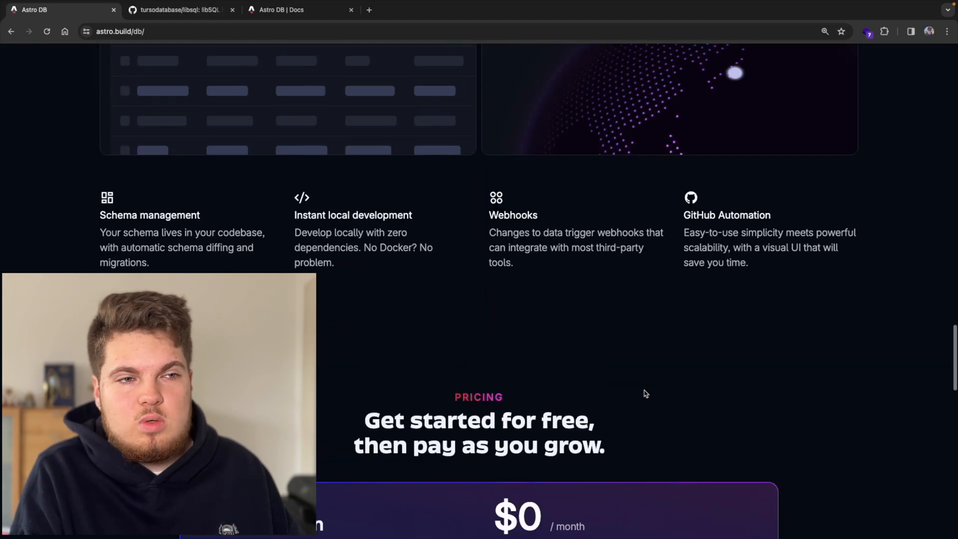